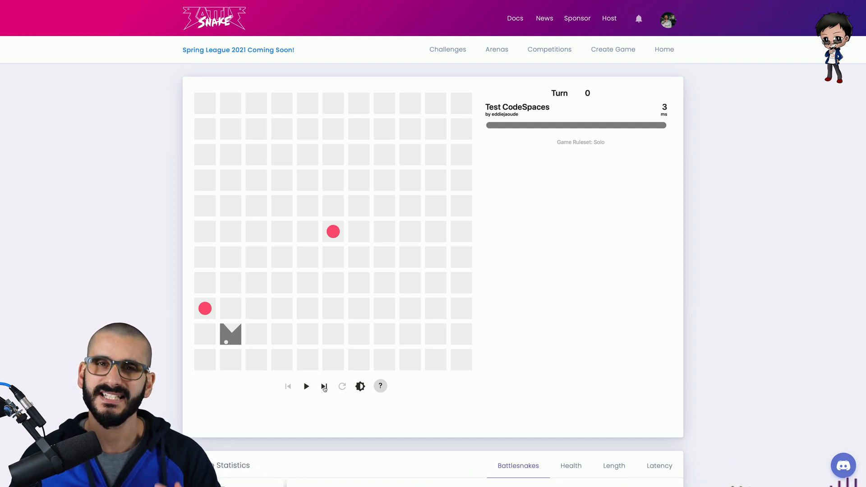
Step the solo game replay forward to turn 8, with the snake at length 4.
{"action": "left_click", "coordinate": [324, 386]}
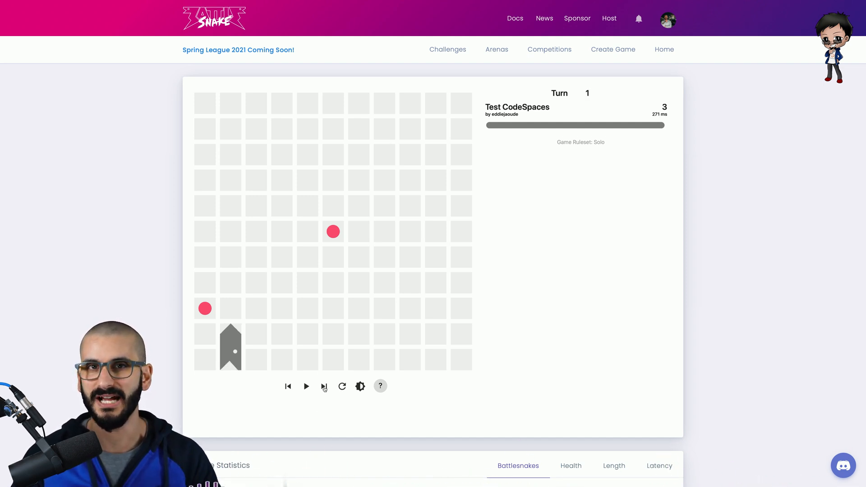
{"action": "left_click", "coordinate": [325, 386]}
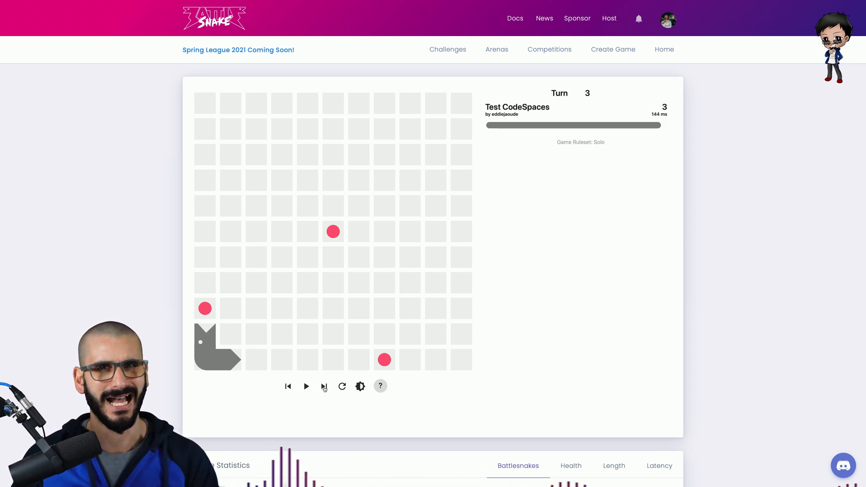
{"action": "left_click", "coordinate": [324, 386]}
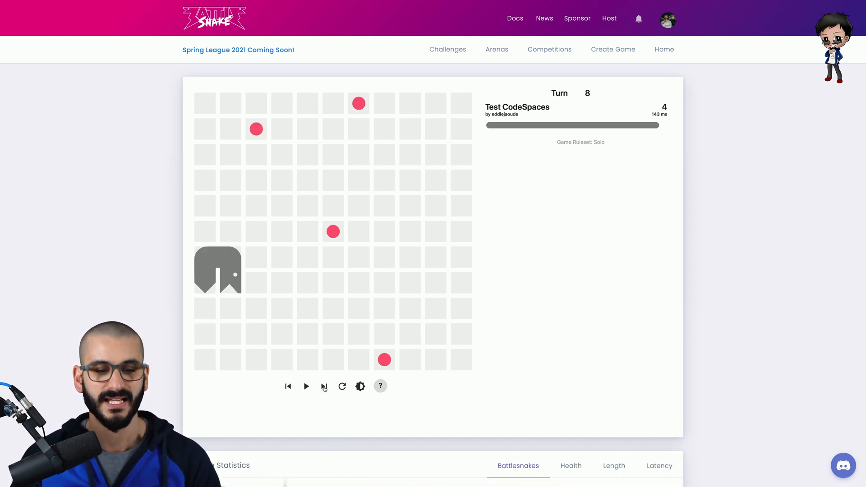
{"action": "left_click", "coordinate": [324, 386]}
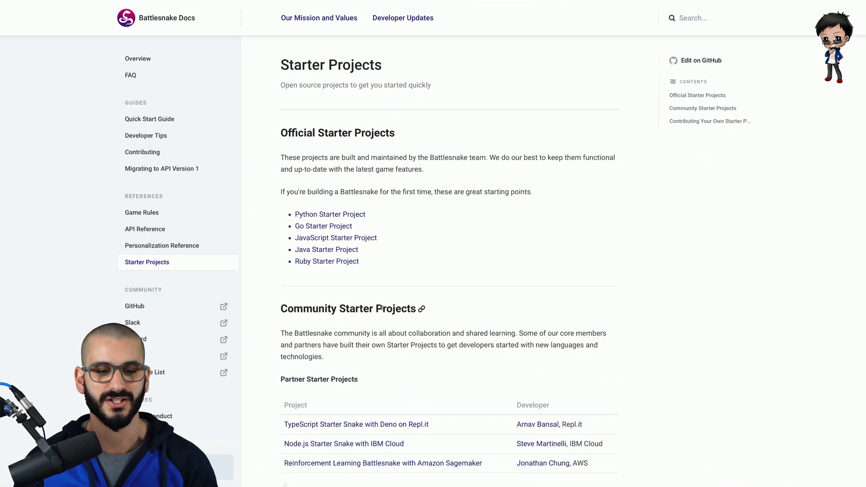
Scroll the Starter Projects docs page down toward Community Starter Projects.
{"action": "scroll", "scroll_direction": "down", "scroll_amount": 3}
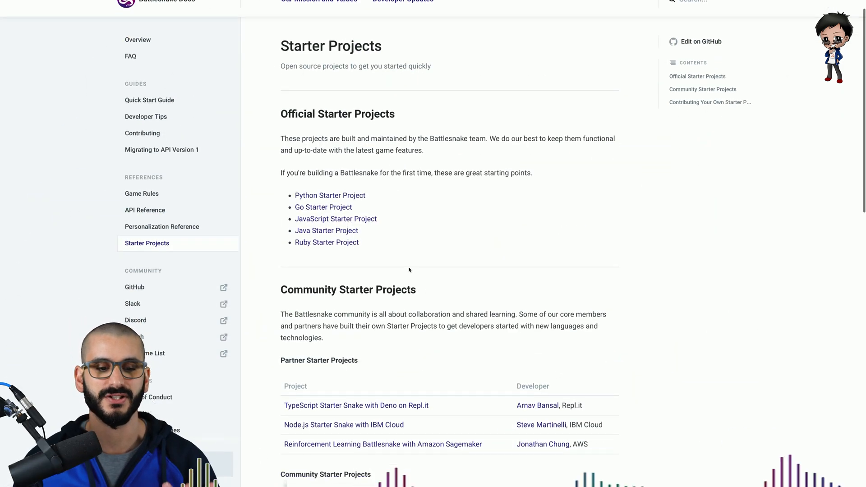
{"action": "scroll", "scroll_direction": "down", "scroll_amount": 3}
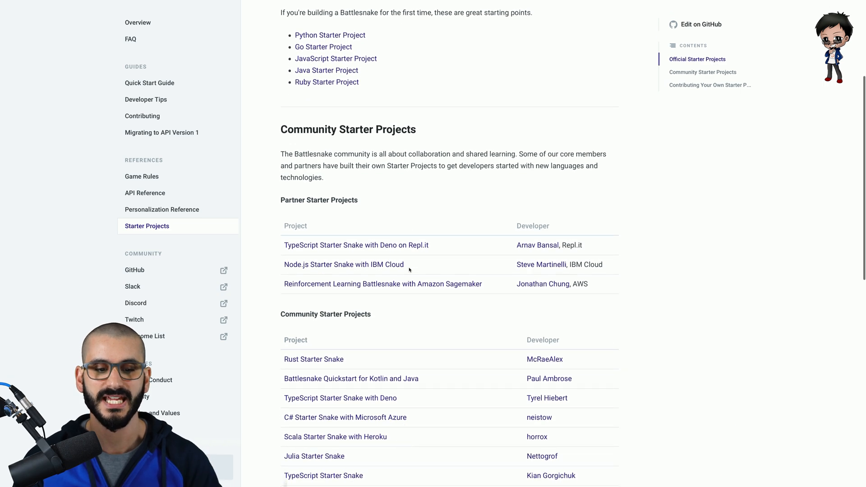
{"action": "scroll", "scroll_direction": "down", "scroll_amount": 3}
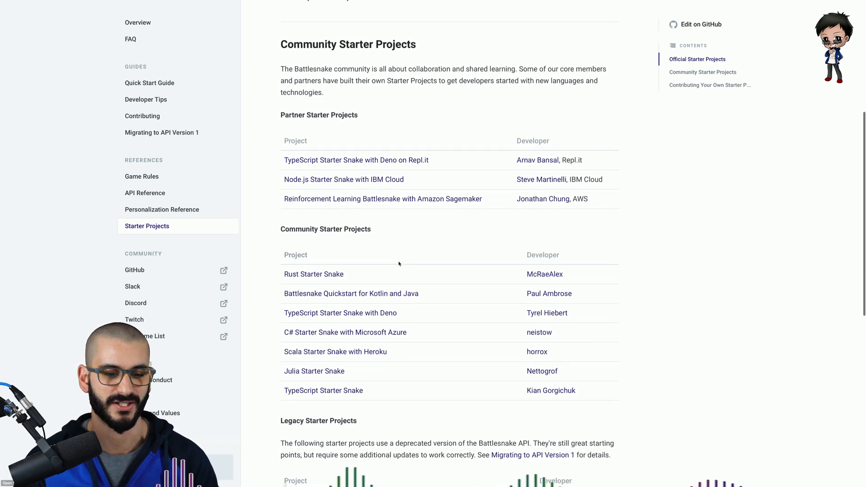
{"action": "scroll", "scroll_direction": "down", "scroll_amount": 3}
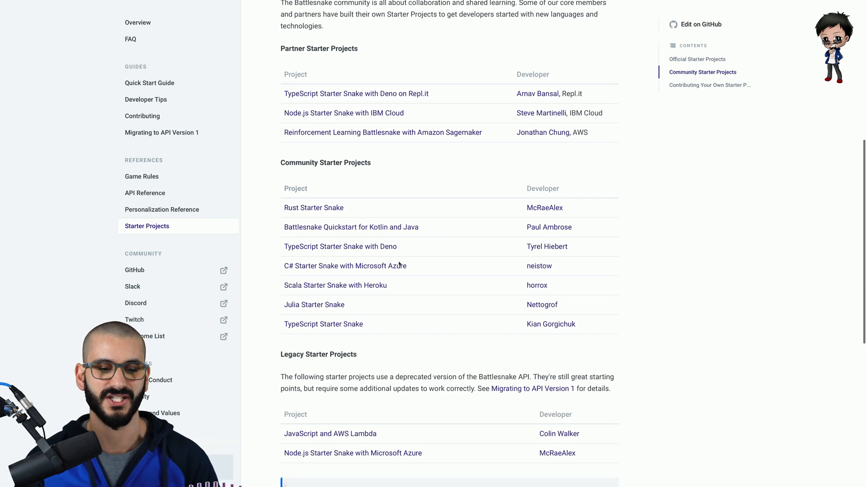
{"action": "scroll", "scroll_direction": "down", "scroll_amount": 3}
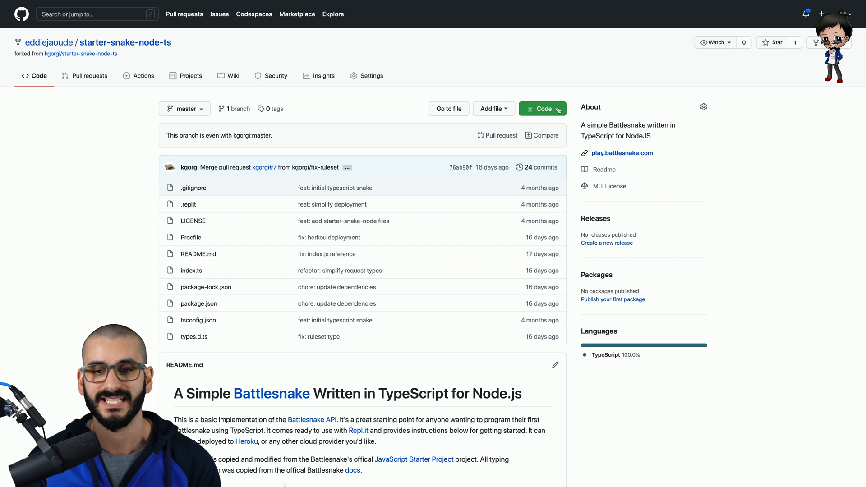
{"action": "left_click", "coordinate": [542, 108]}
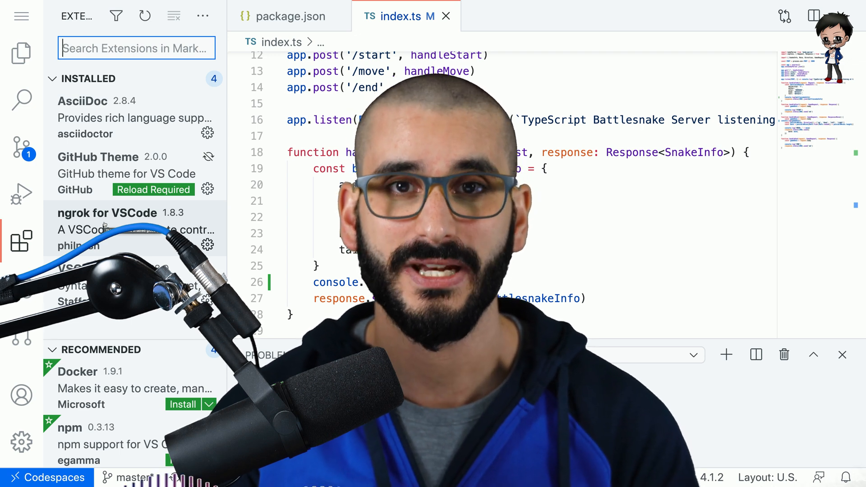
Confirm port 4040 is forwarded, then show the project files and scroll index.ts to handleIndex.
{"action": "left_click", "coordinate": [21, 288]}
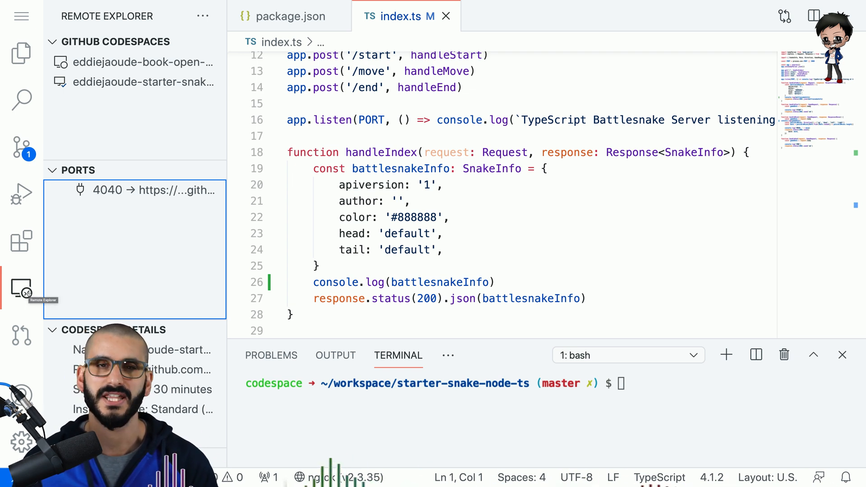
{"action": "left_click", "coordinate": [21, 53]}
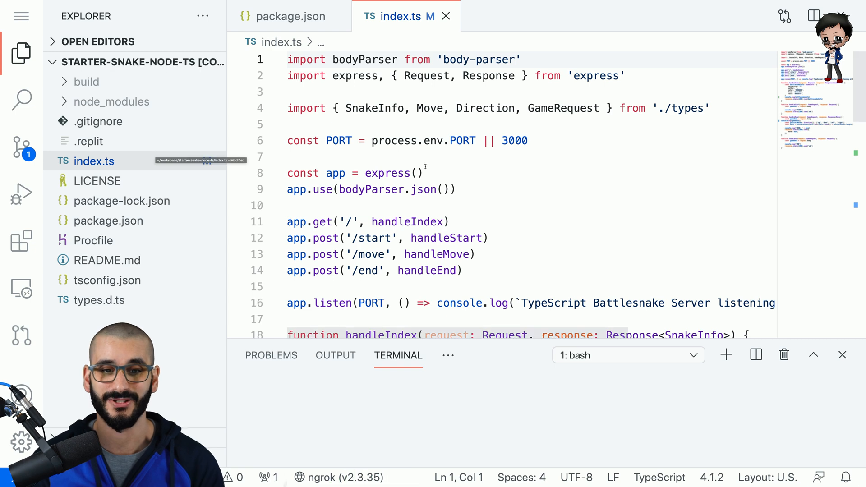
{"action": "scroll", "scroll_direction": "down", "scroll_amount": 3}
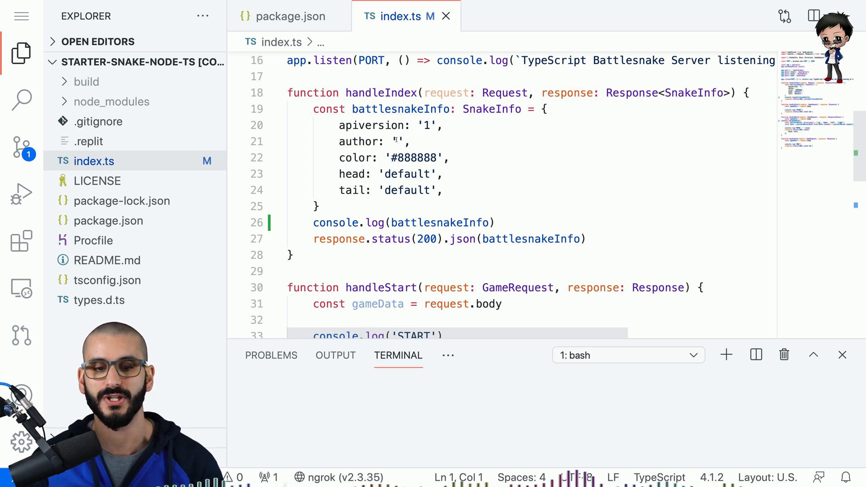
Add gameData logging to handleMove and restart the server with npm start.
{"action": "left_click", "coordinate": [398, 141]}
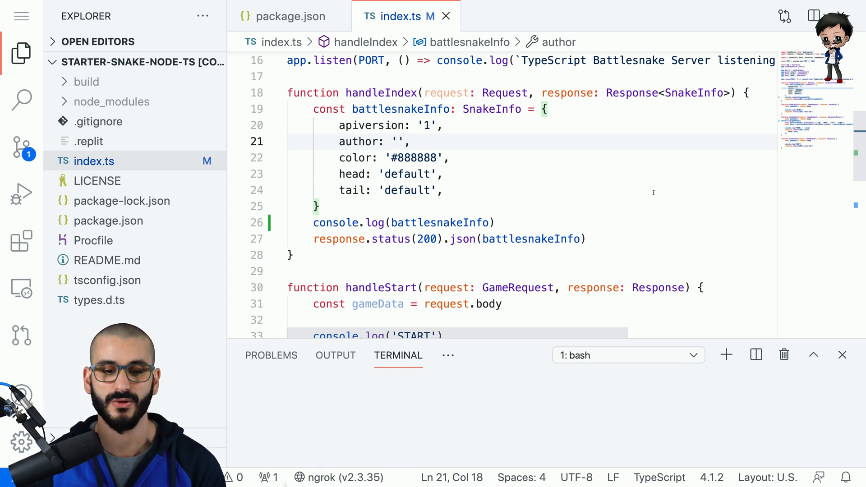
{"action": "scroll", "scroll_direction": "down", "scroll_amount": 3}
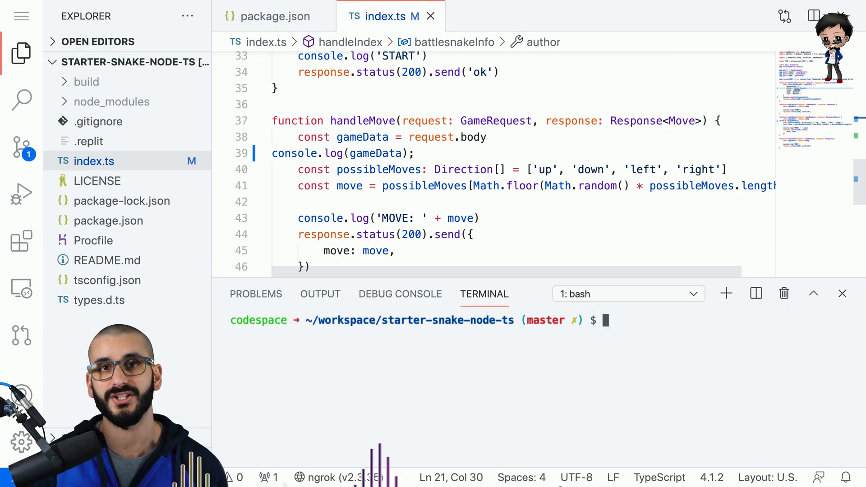
{"action": "type", "text": "npm start"}
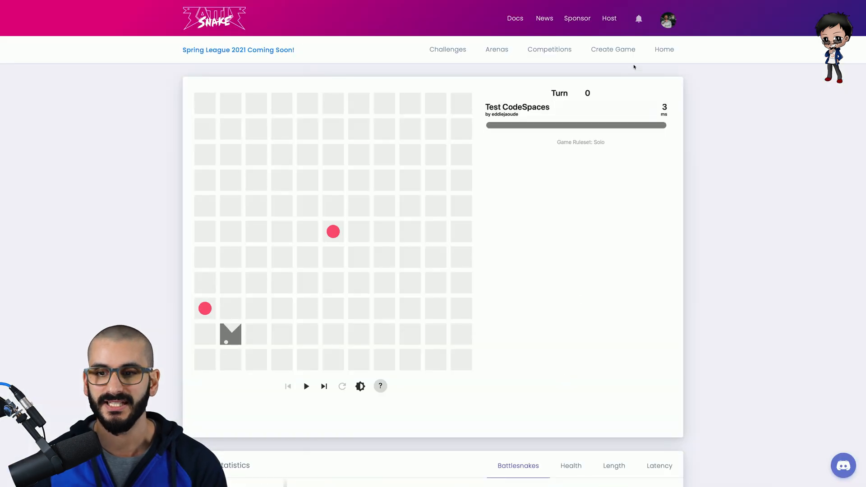
Edit the Test CodeSpaces snake from the Battlesnakes list and save its settings.
{"action": "left_click", "coordinate": [667, 18]}
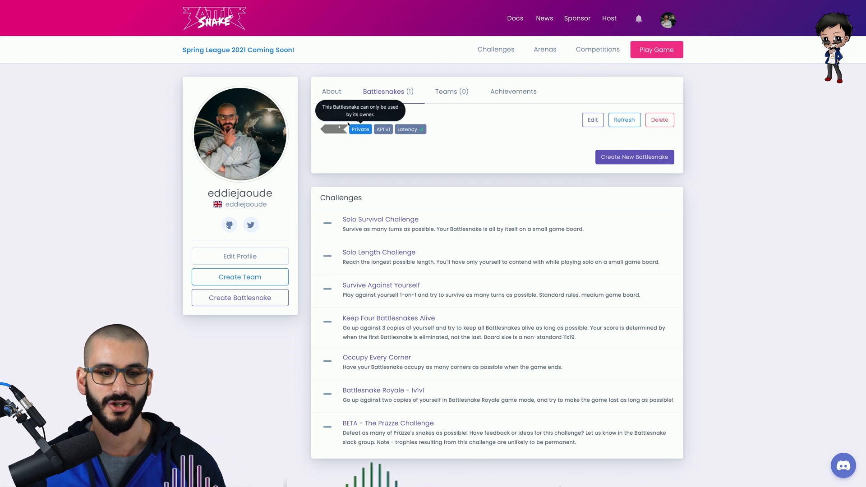
{"action": "mouse_move", "coordinate": [592, 120]}
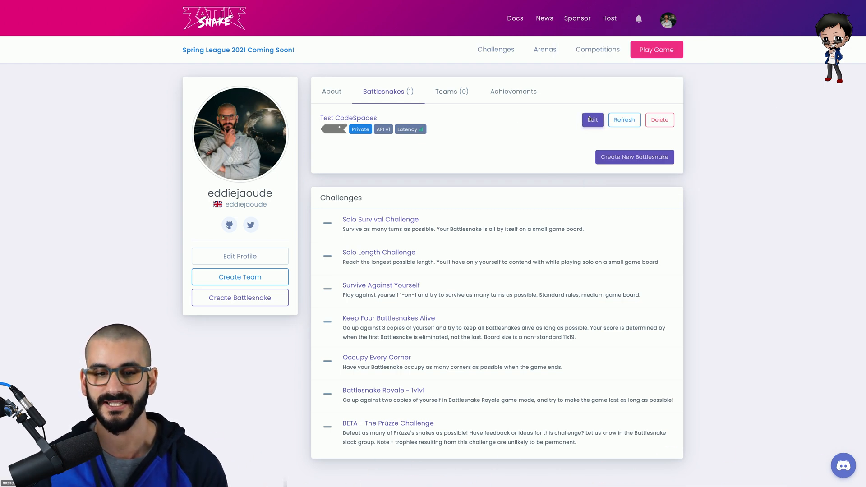
{"action": "left_click", "coordinate": [591, 120]}
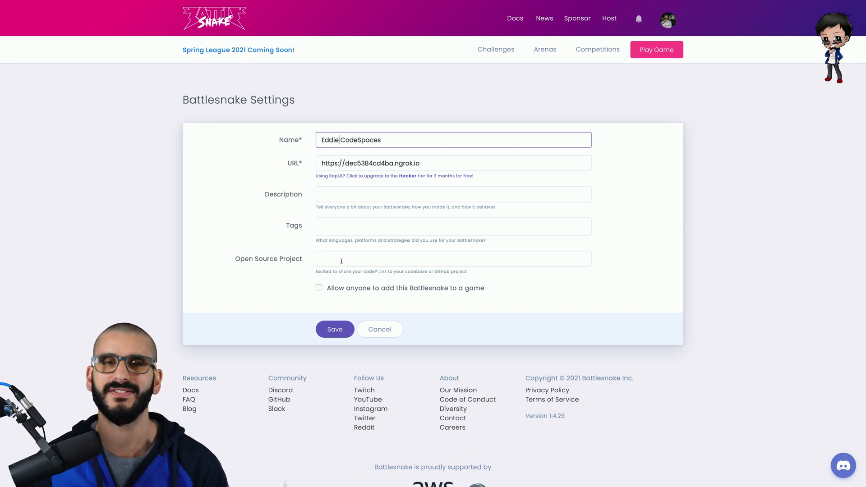
{"action": "left_click", "coordinate": [335, 329]}
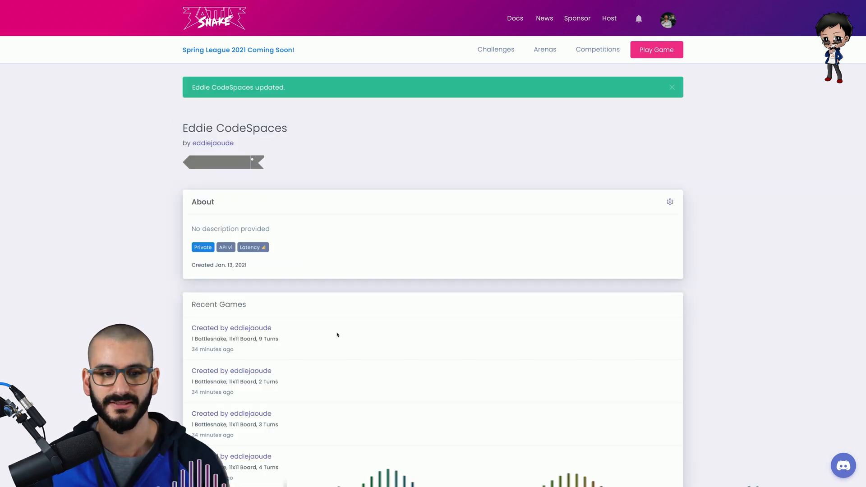
Refresh Eddie CodeSpaces' metadata from the Battlesnakes list and dismiss the confirmation.
{"action": "left_click", "coordinate": [668, 18]}
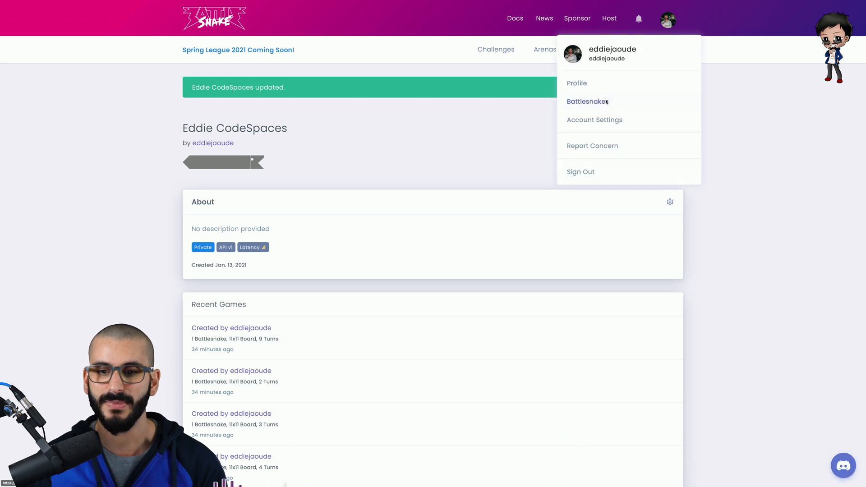
{"action": "left_click", "coordinate": [588, 101]}
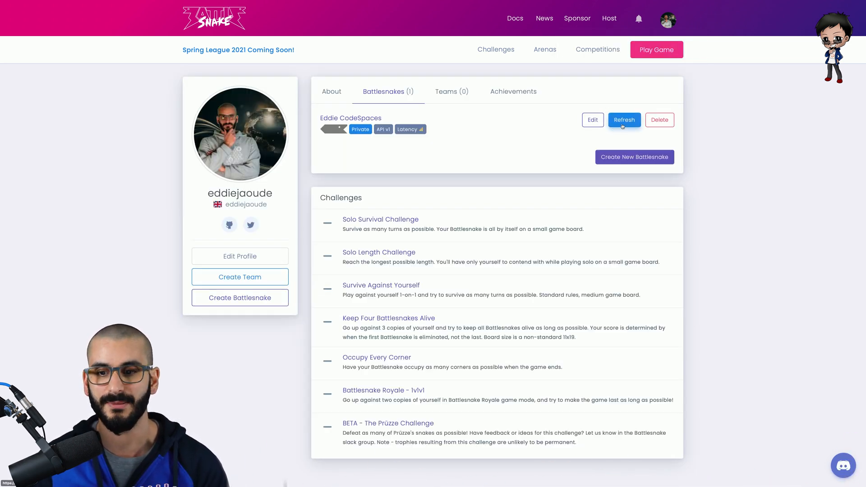
{"action": "left_click", "coordinate": [625, 120]}
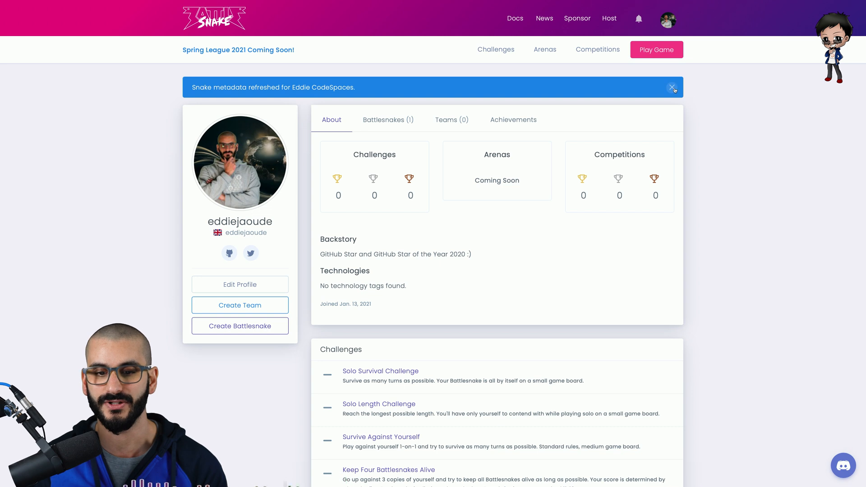
{"action": "left_click", "coordinate": [672, 87]}
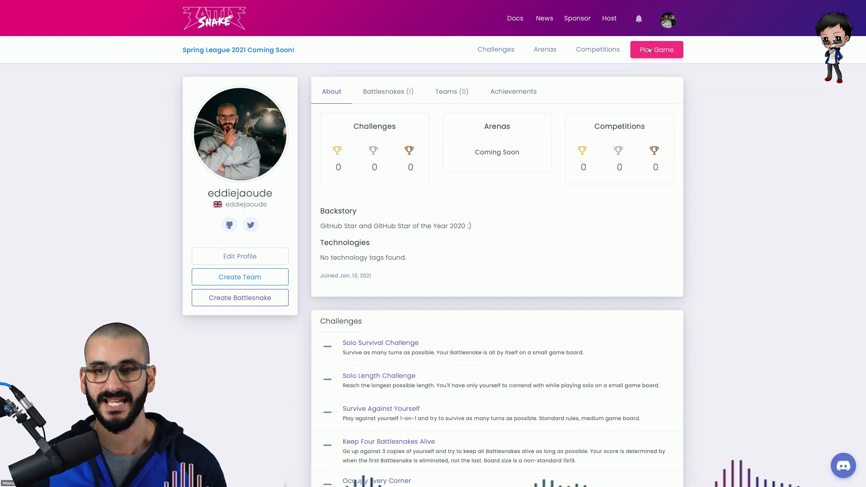
Start a new game on the Small 7x7 board with Eddie CodeSpaces added.
{"action": "left_click", "coordinate": [657, 49]}
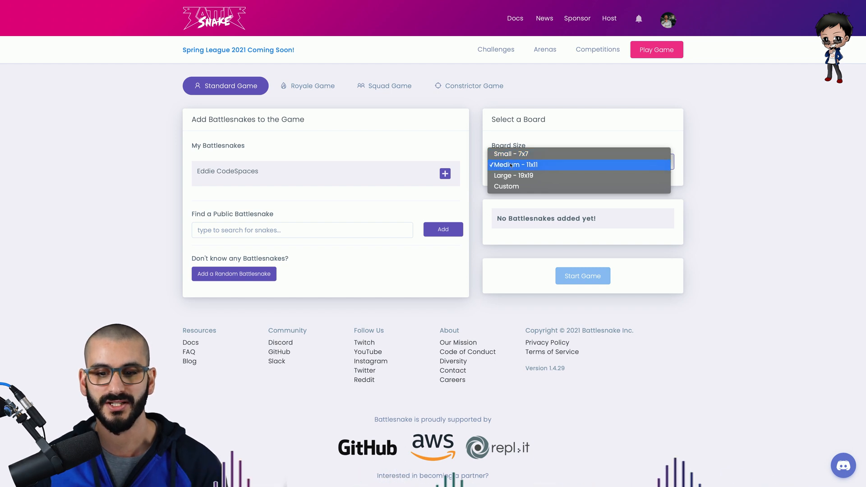
{"action": "left_click", "coordinate": [509, 153]}
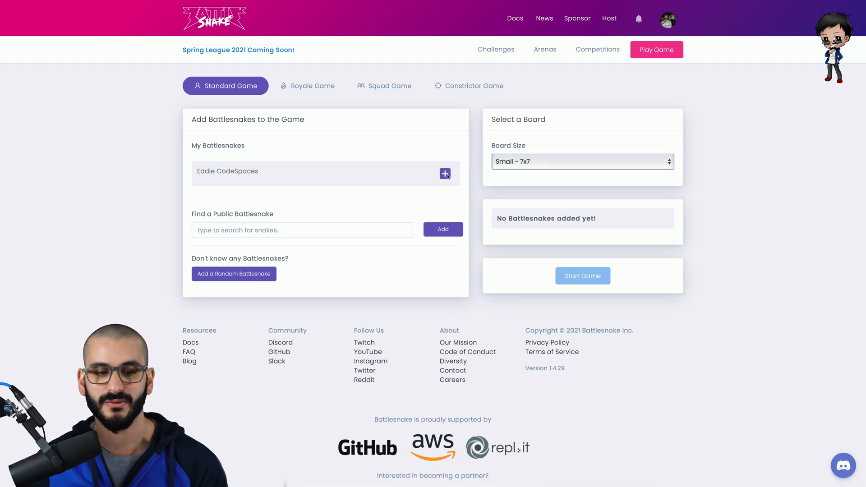
{"action": "left_click", "coordinate": [445, 173]}
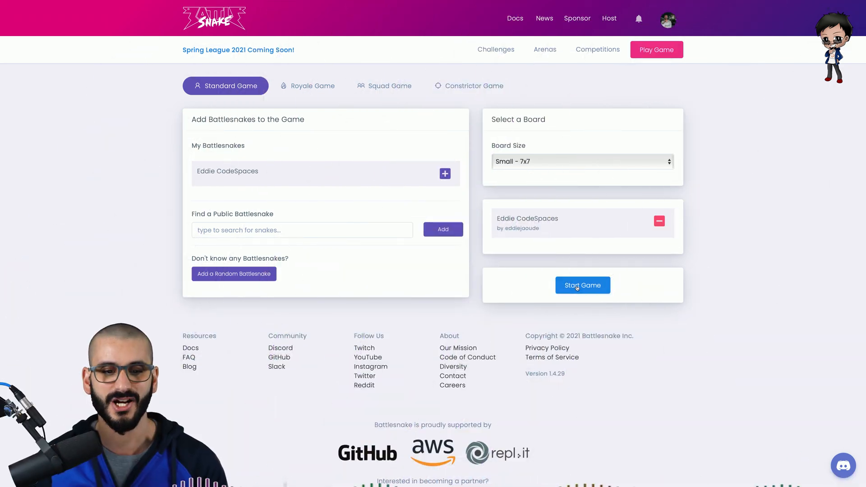
{"action": "left_click", "coordinate": [581, 285]}
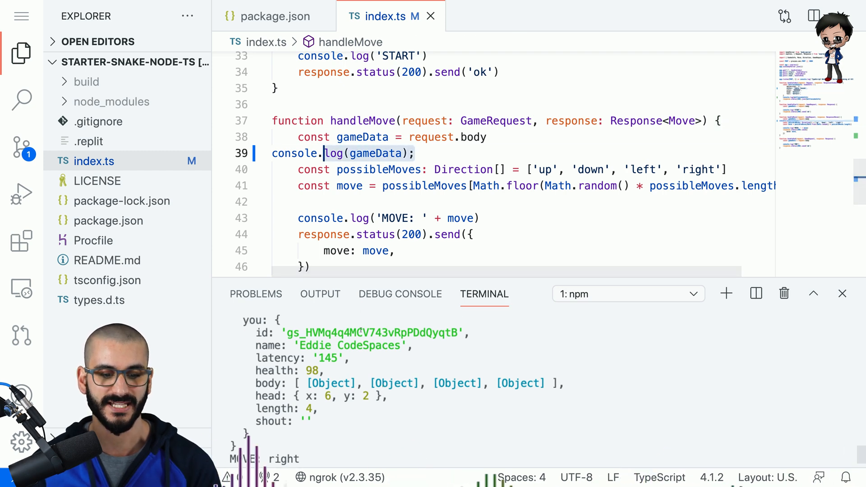
Scroll the terminal's npm output to inspect the logged gameData and MOVE lines.
{"action": "scroll", "scroll_direction": "down", "scroll_amount": 3}
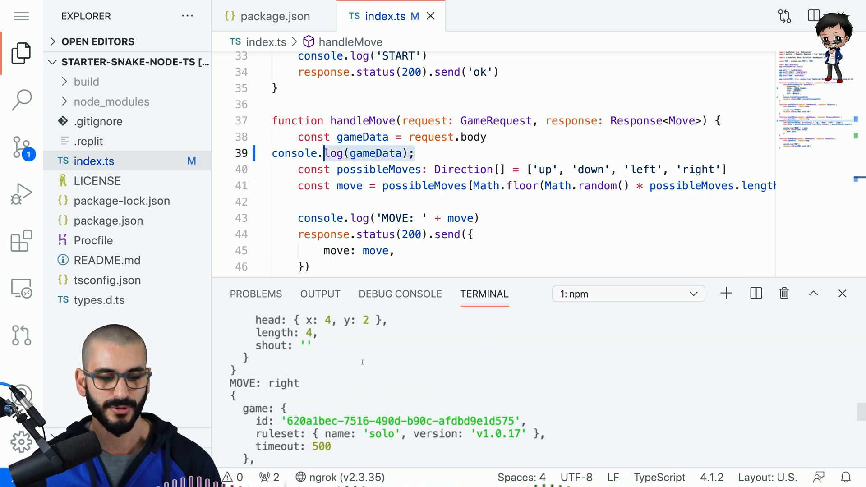
{"action": "scroll", "scroll_direction": "down", "scroll_amount": 3}
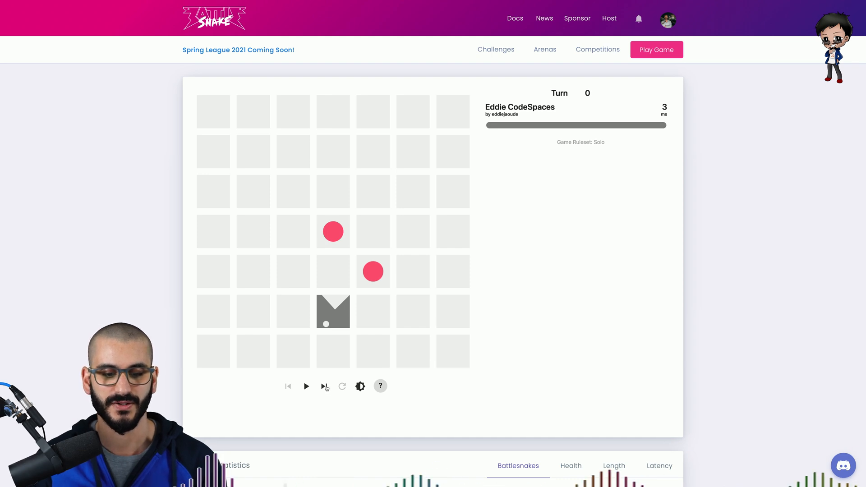
Step the 7x7 replay forward to turn 4, the snake crossing the middle row.
{"action": "left_click", "coordinate": [325, 386]}
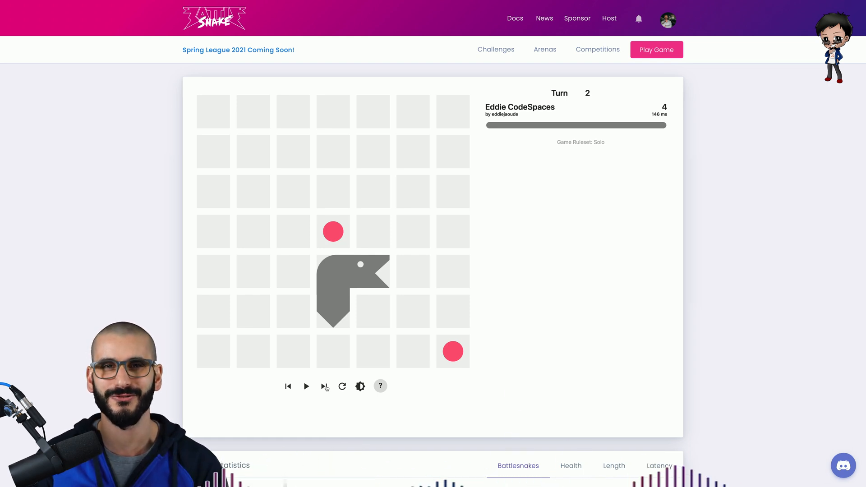
{"action": "left_click", "coordinate": [324, 386]}
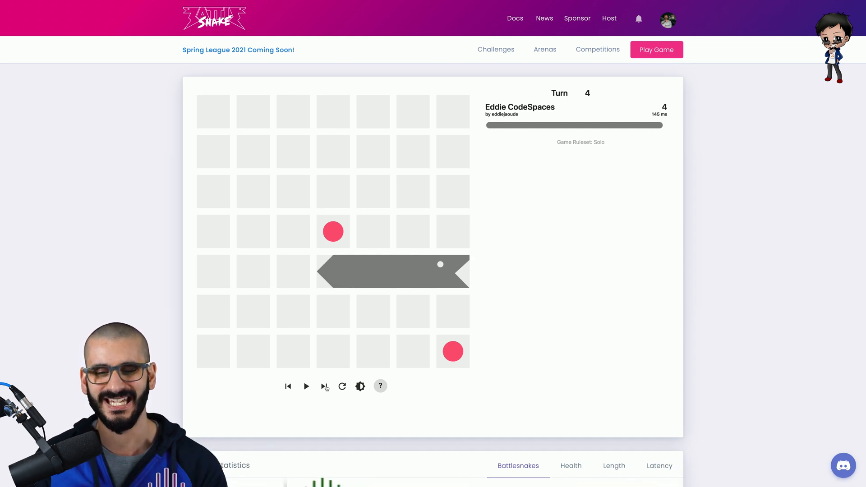
{"action": "left_click", "coordinate": [324, 386]}
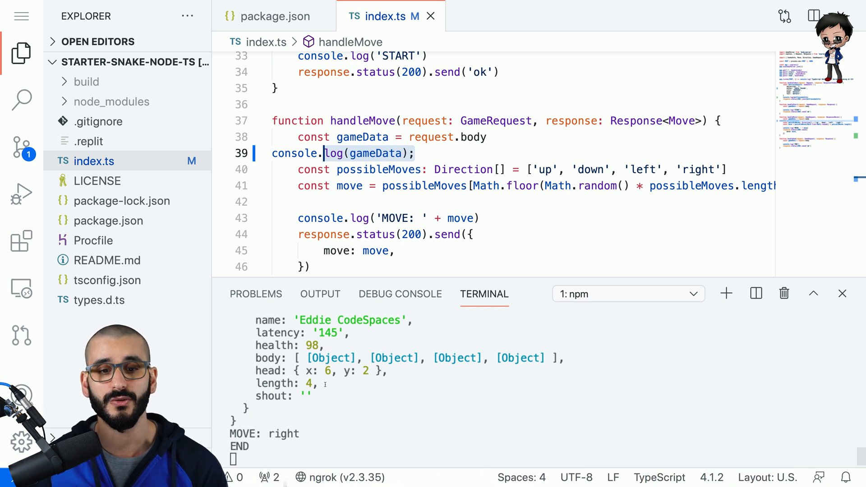
Maximize the terminal panel and scroll its logs to the START data and first MOVE: up.
{"action": "scroll", "scroll_direction": "down", "scroll_amount": 3}
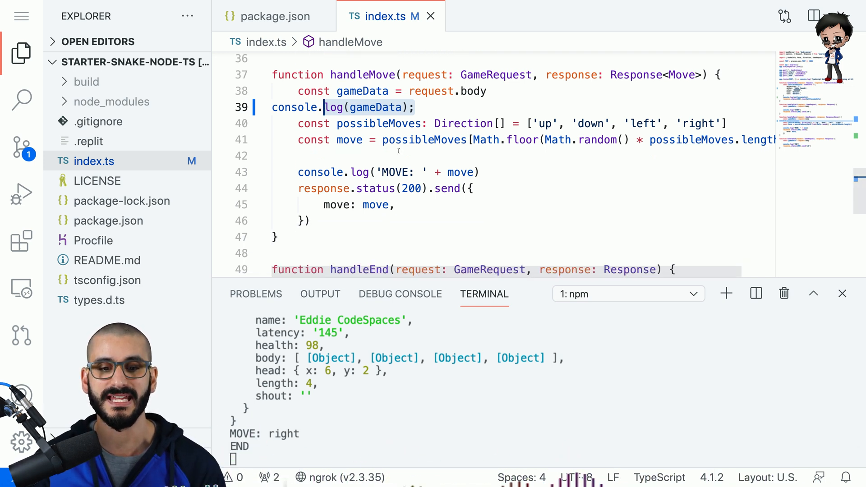
{"action": "left_click", "coordinate": [424, 140]}
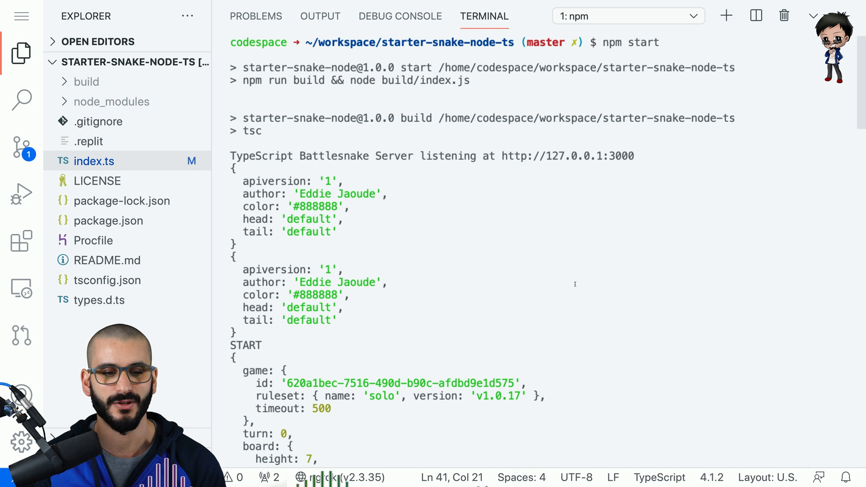
{"action": "scroll", "scroll_direction": "down", "scroll_amount": 3}
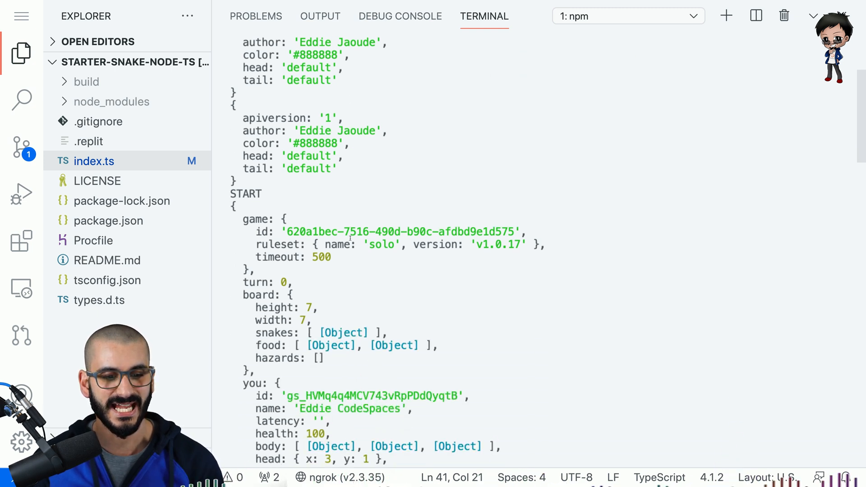
{"action": "scroll", "scroll_direction": "down", "scroll_amount": 3}
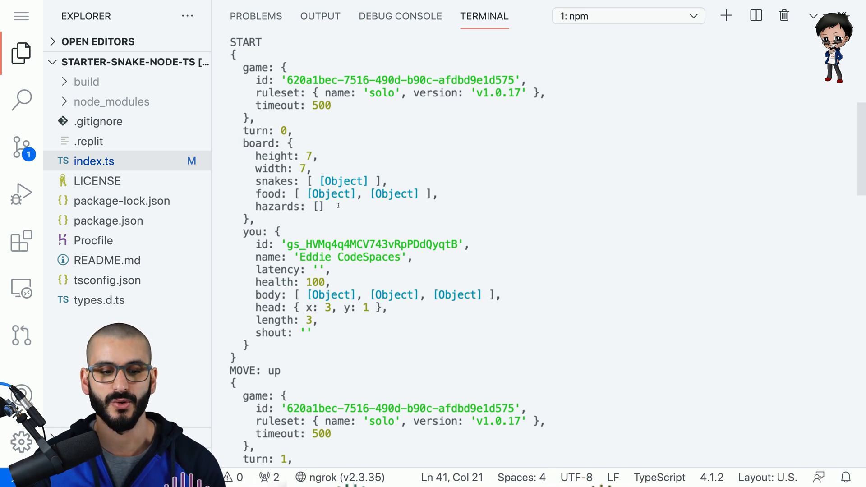
{"action": "scroll", "scroll_direction": "down", "scroll_amount": 3}
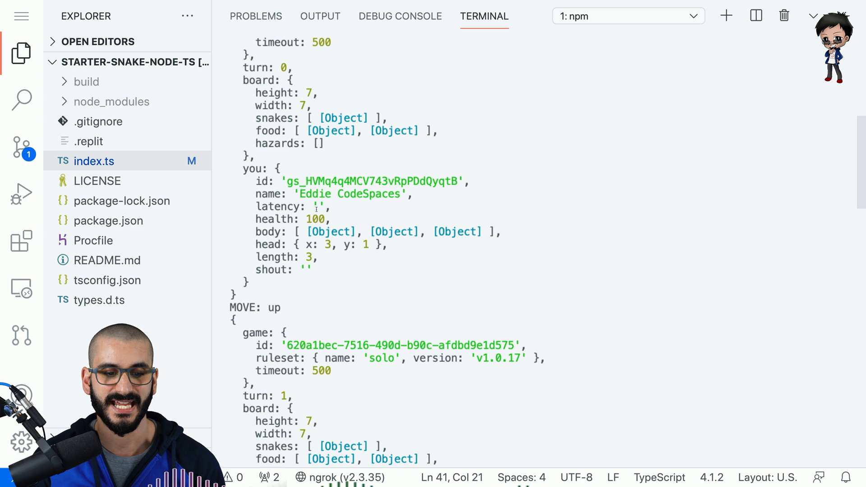